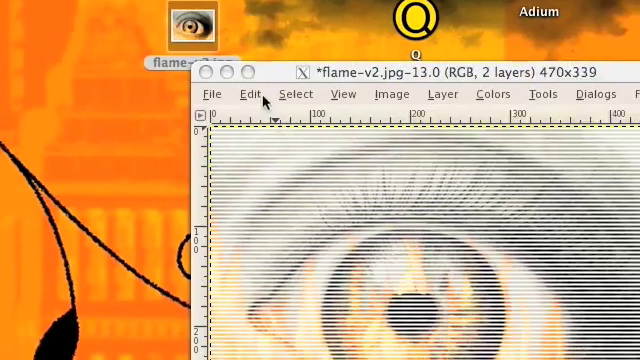
# Switch to the unedited single-layer flame-v2.jpg window and reach its menus.
pyautogui.click(256, 144)
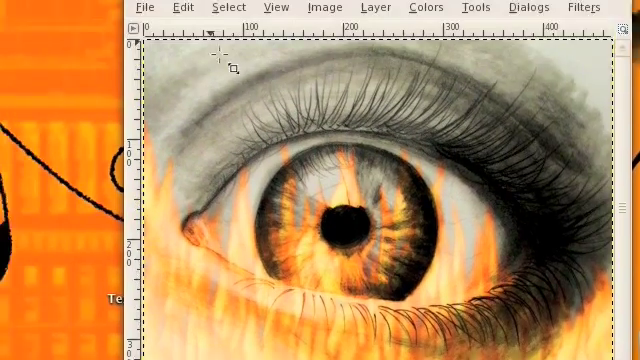
pyautogui.click(312, 144)
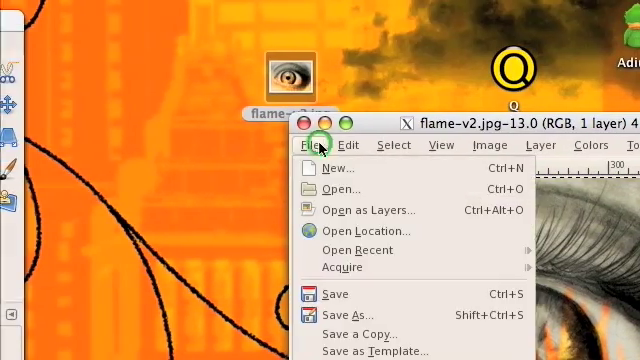
# Create a new white-filled layer above the photo and keep it selected in the Layers dialog.
pyautogui.click(392, 144)
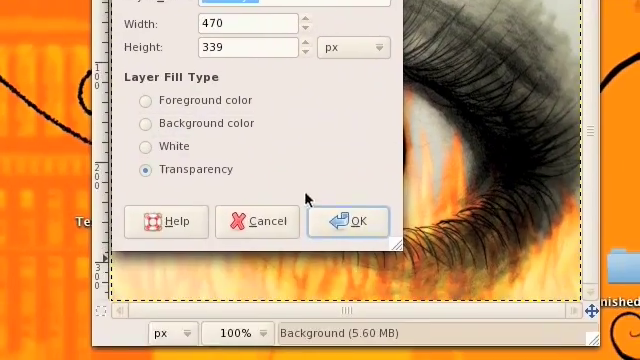
pyautogui.click(358, 220)
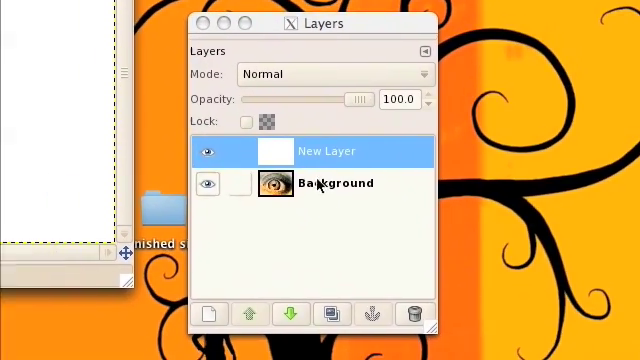
pyautogui.click(380, 180)
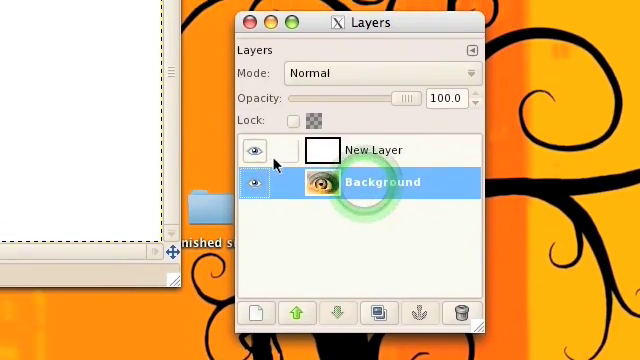
pyautogui.click(390, 152)
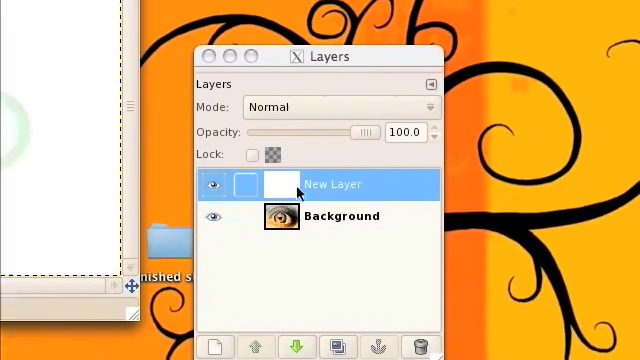
# Apply Erase Every Other Row (Rows, Even, Erase) to turn the white layer into horizontal stripes.
pyautogui.click(296, 76)
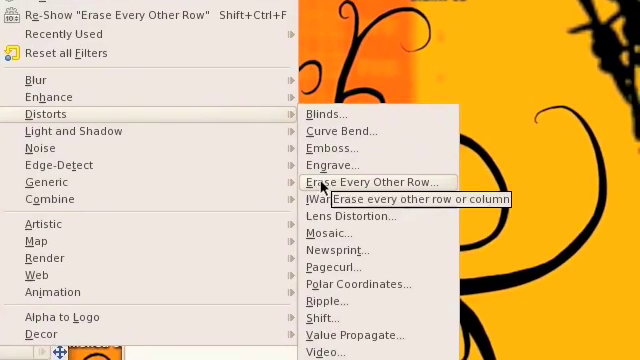
pyautogui.click(372, 180)
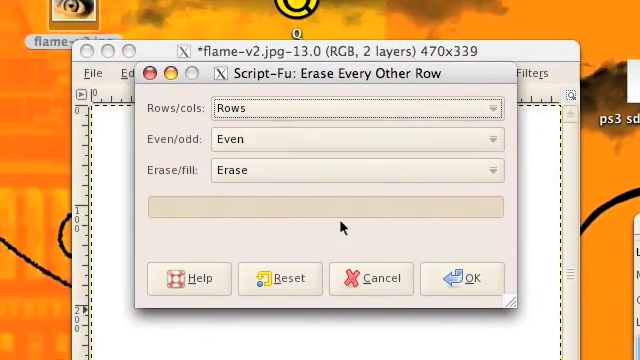
pyautogui.click(470, 278)
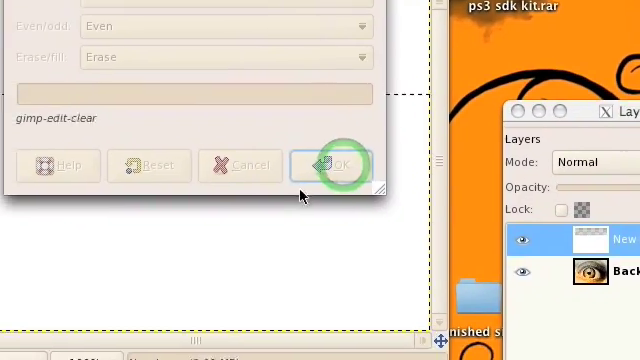
pyautogui.click(344, 164)
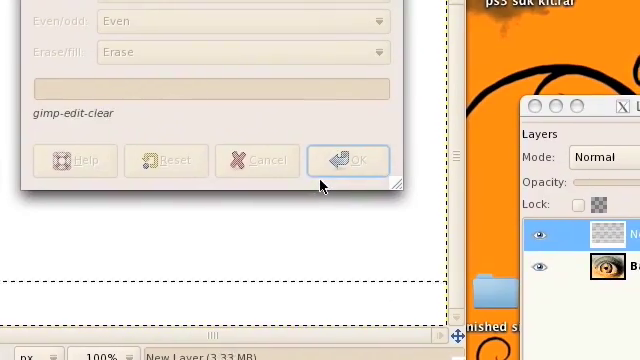
pyautogui.click(348, 160)
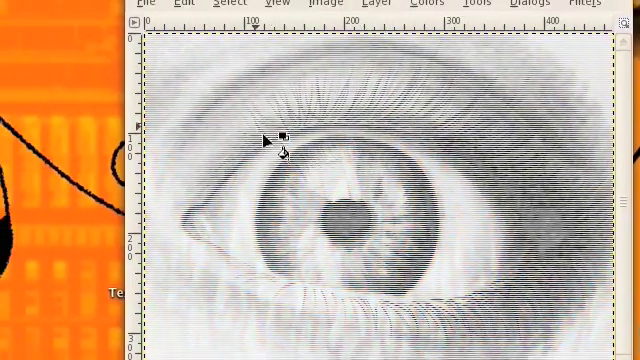
# Tick Lock alpha channel on the striped New Layer so its transparency stays fixed.
pyautogui.scroll(-3)
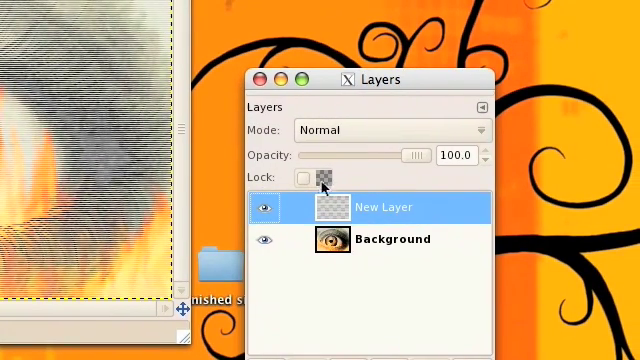
pyautogui.click(316, 178)
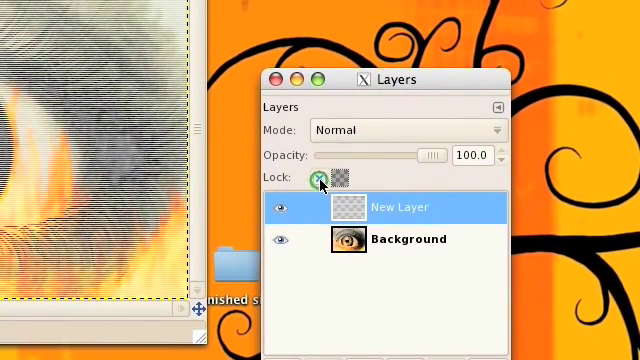
pyautogui.click(316, 176)
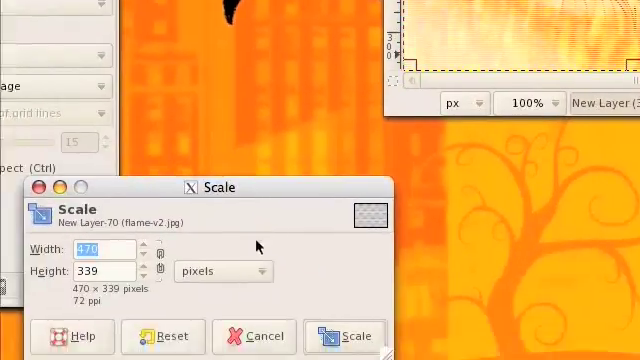
# Scale the stripe layer to 200 percent so the scanlines become thicker.
pyautogui.moveTo(218, 188); pyautogui.dragTo(476, 50)
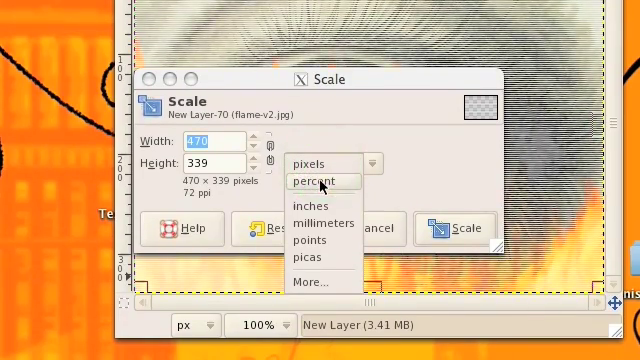
pyautogui.click(312, 180)
pyautogui.write('200')
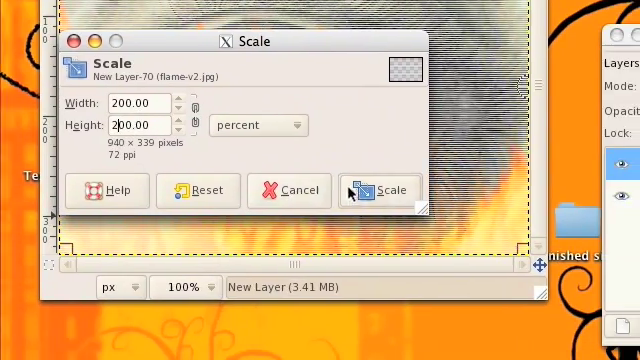
pyautogui.click(380, 190)
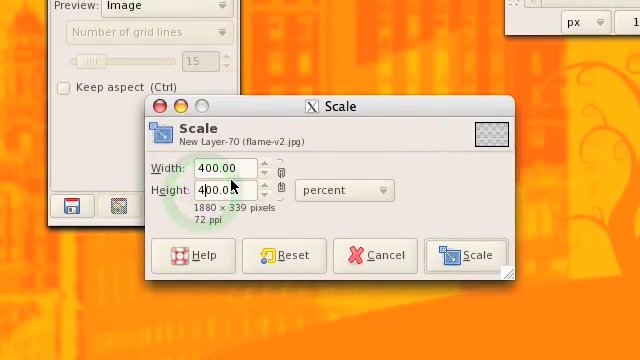
# Scale the stripe layer again to 400 percent for even broader scanlines.
pyautogui.click(468, 256)
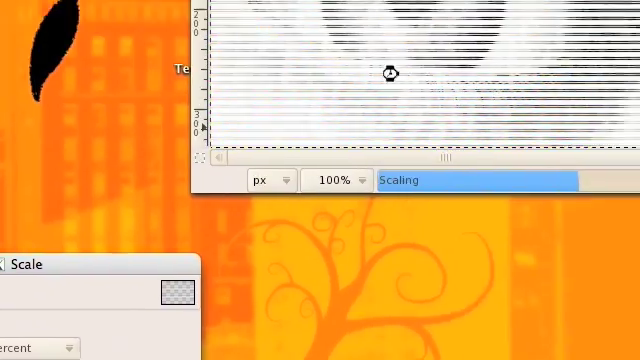